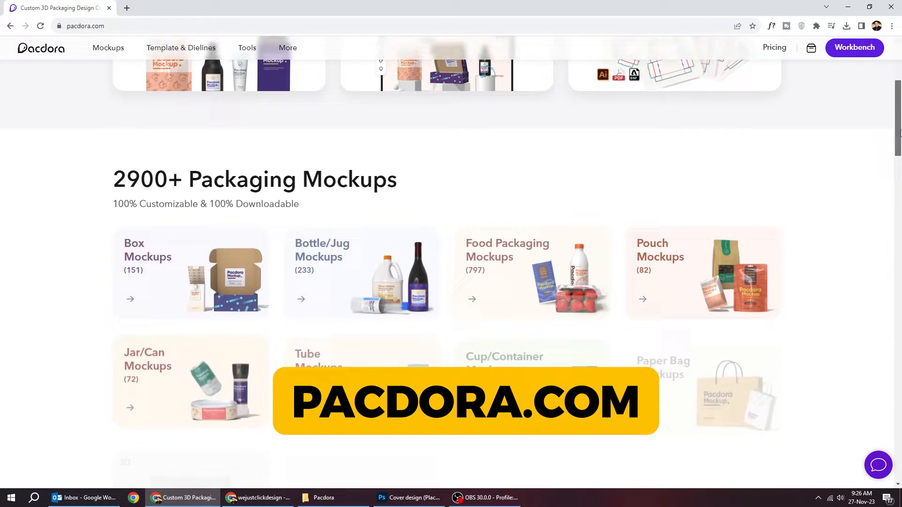
- Open the Box Mockups collection from the Pacdora homepage categories
scroll("down", 3)
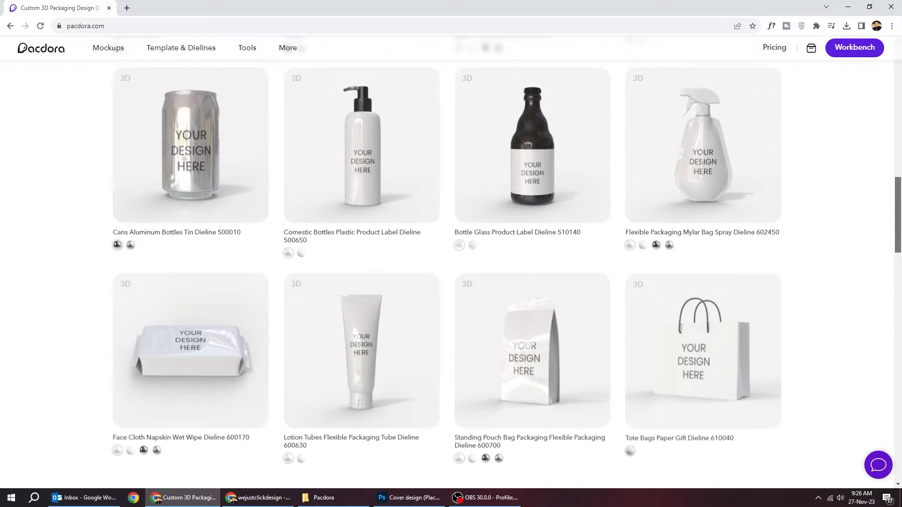
scroll("down", 3)
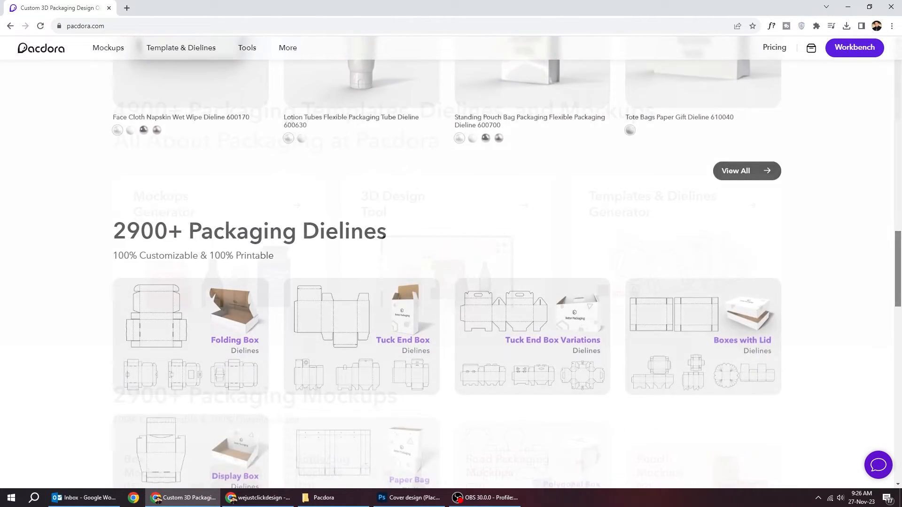
left_click(107, 47)
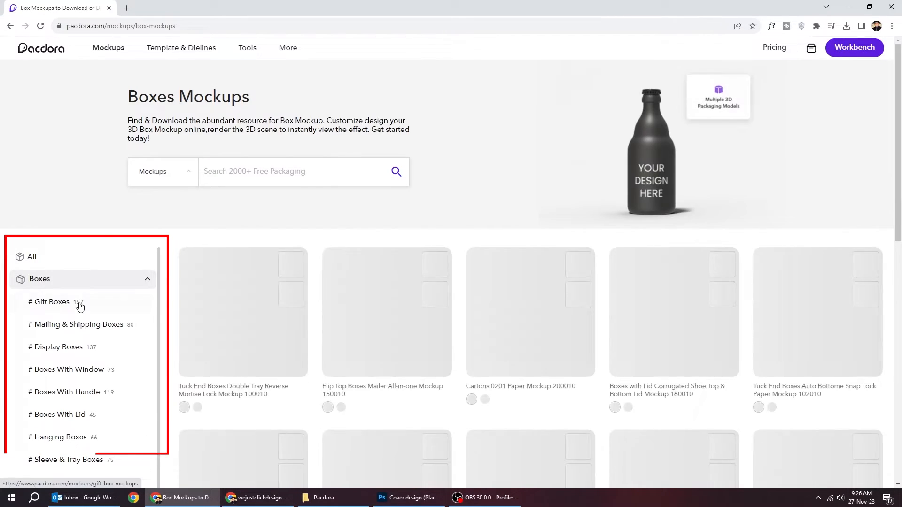
- Search the mockups for 'pizza' to list pizza box results
type("pizza")
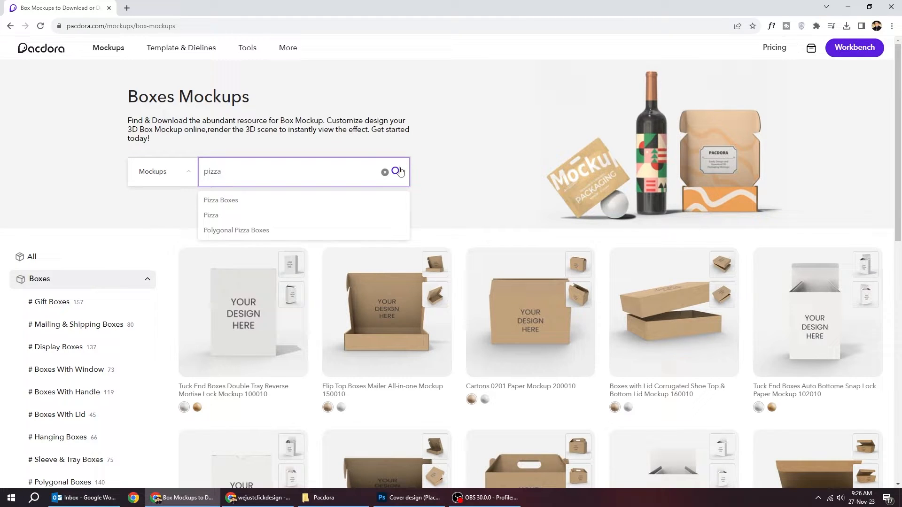
left_click(397, 171)
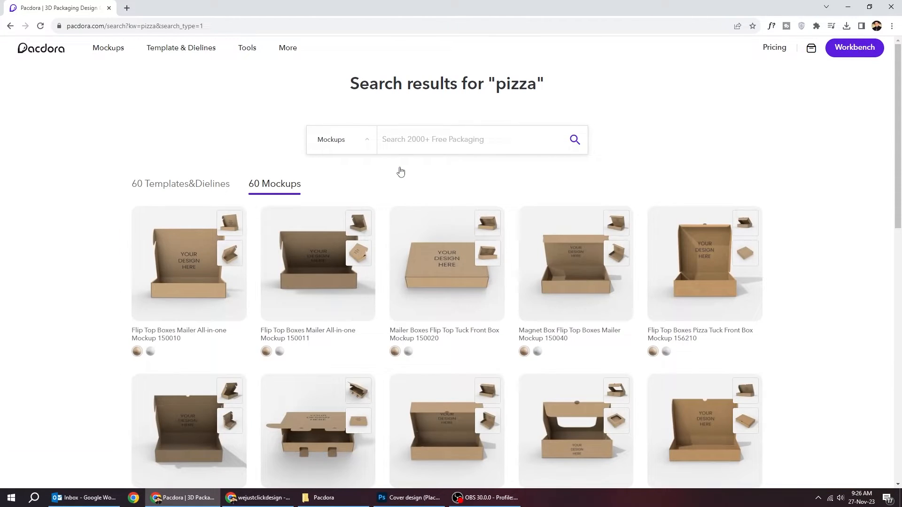
mouse_move(446, 265)
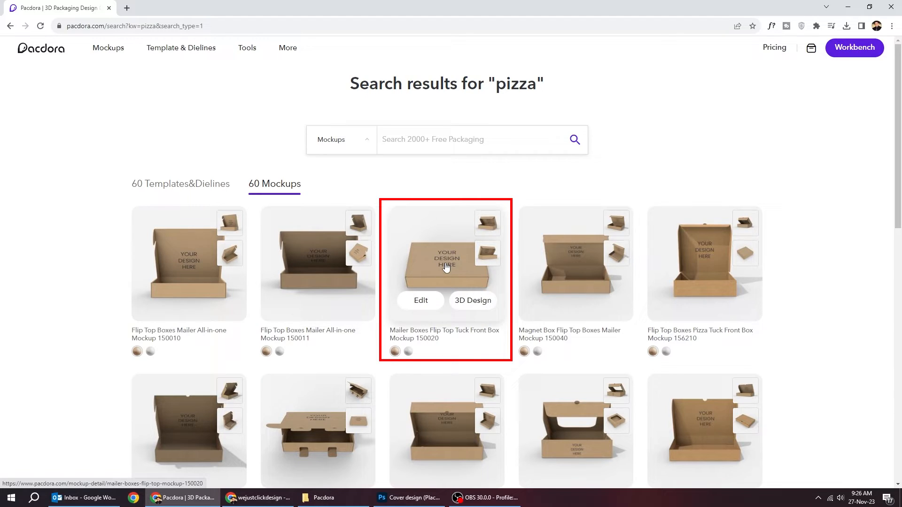
- Open the Flip Top Tuck Front Box Mockup 150020 and inspect its 3D preview from several angles
left_click(421, 301)
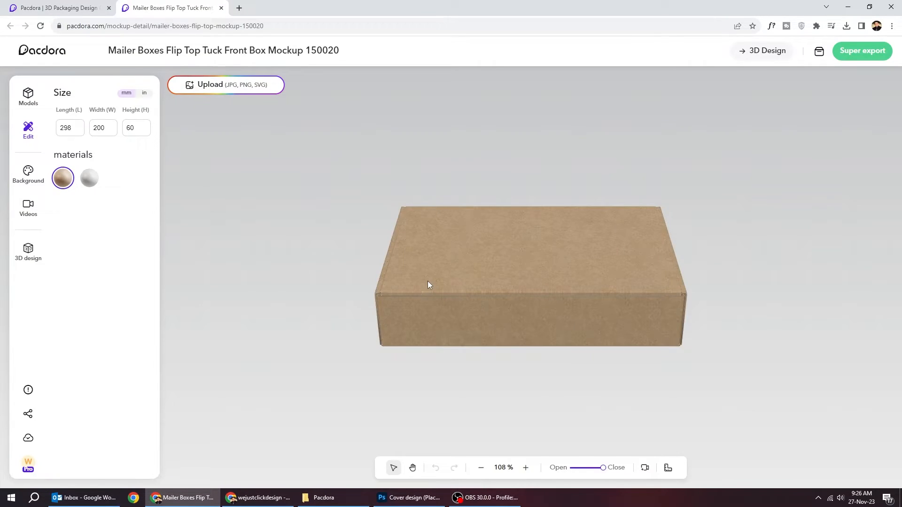
left_click_drag(429, 285, 514, 304)
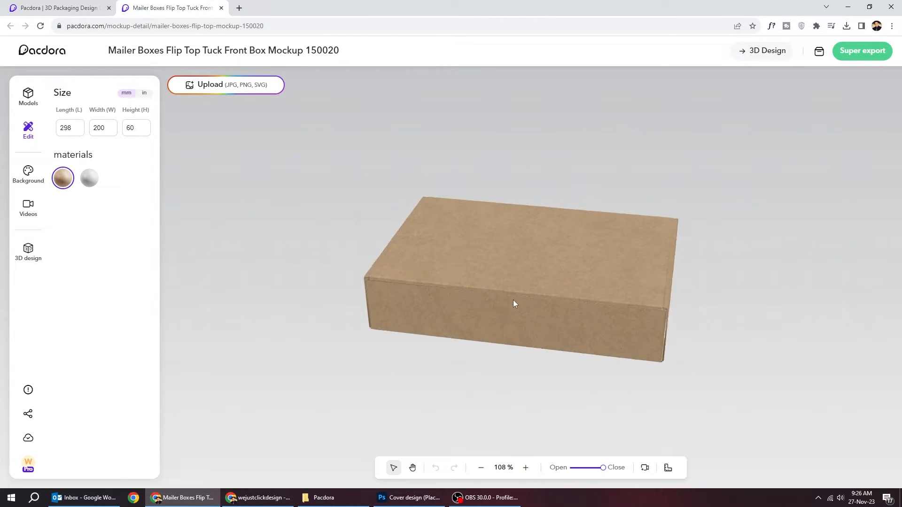
left_click_drag(514, 304, 535, 233)
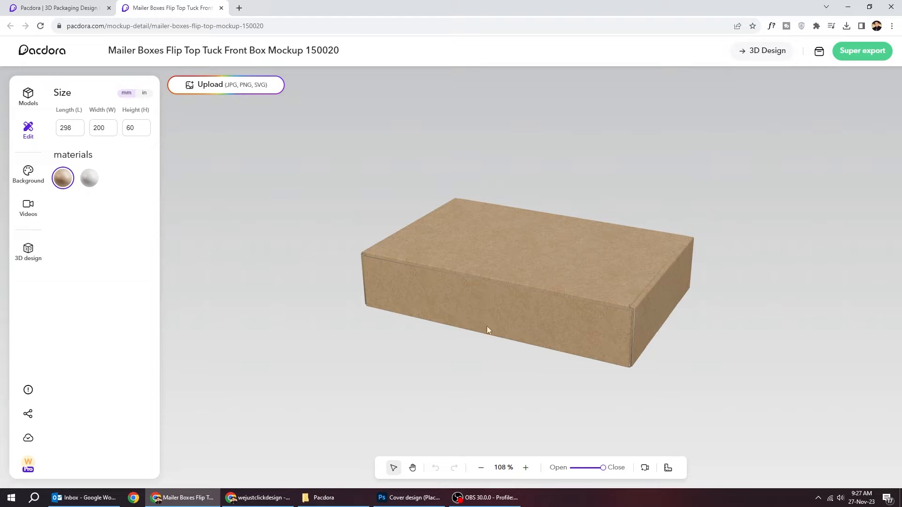
left_click(412, 467)
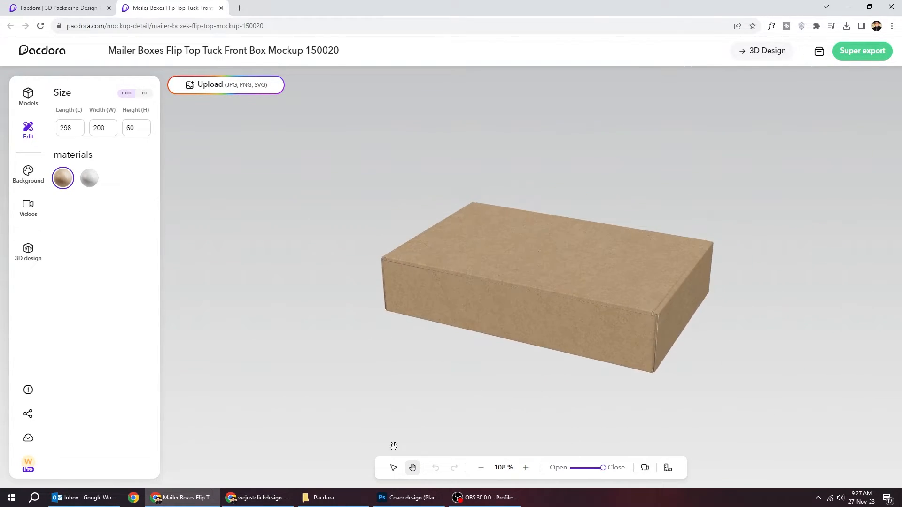
left_click(482, 468)
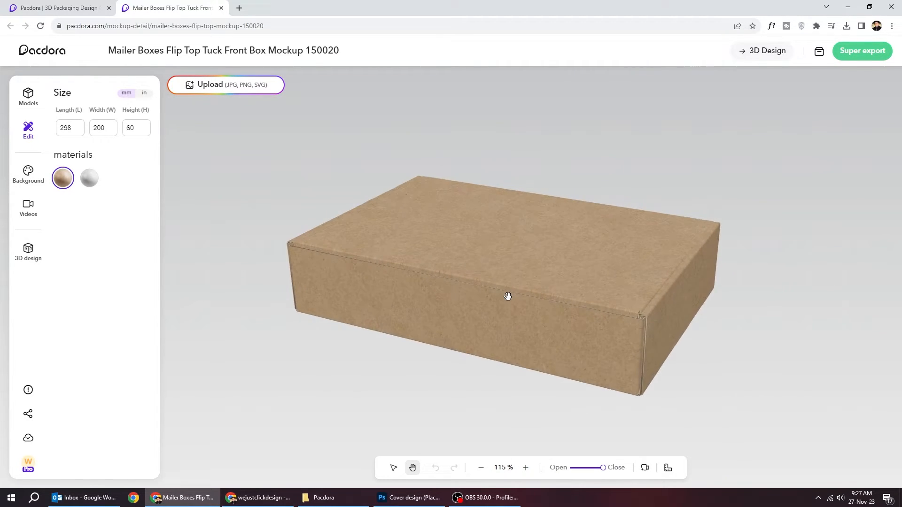
left_click(668, 468)
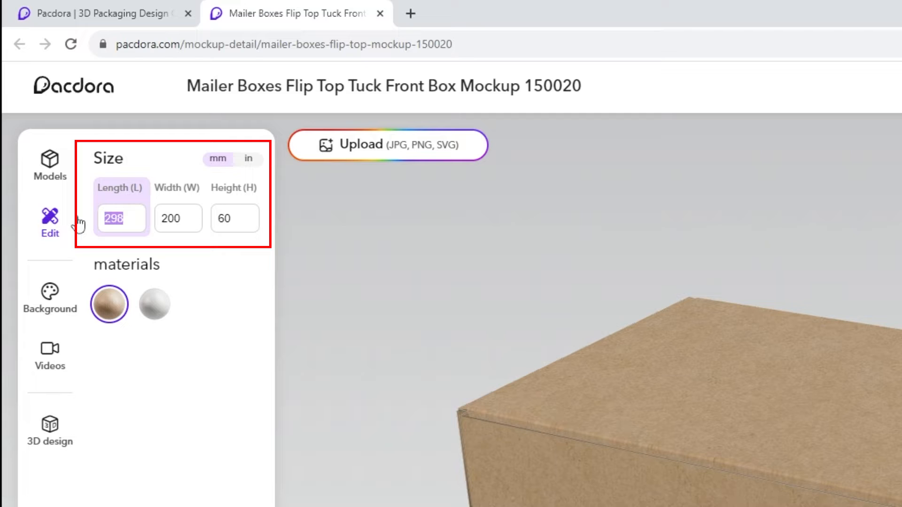
- Set the box size to 300×300×50 mm
type("300")
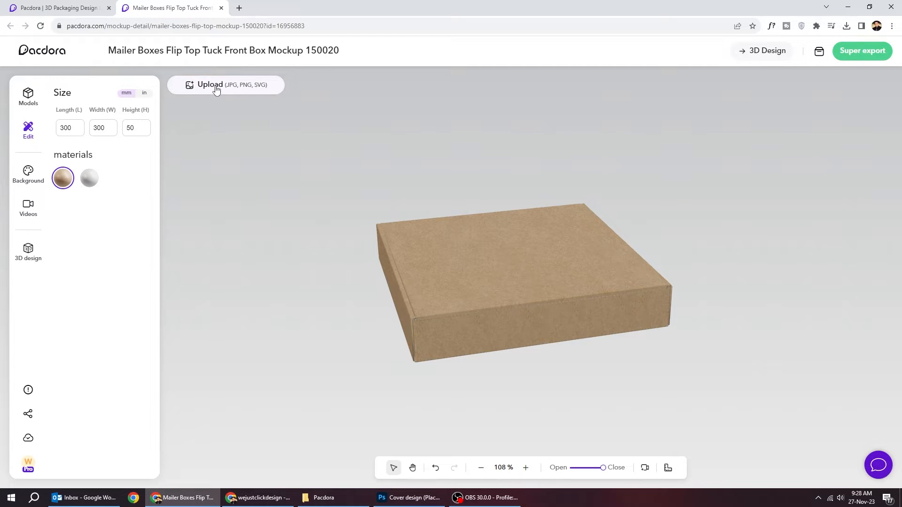
- Upload the pizza image, fit it to the front panel, and paste a copy onto the lid panel
left_click(225, 84)
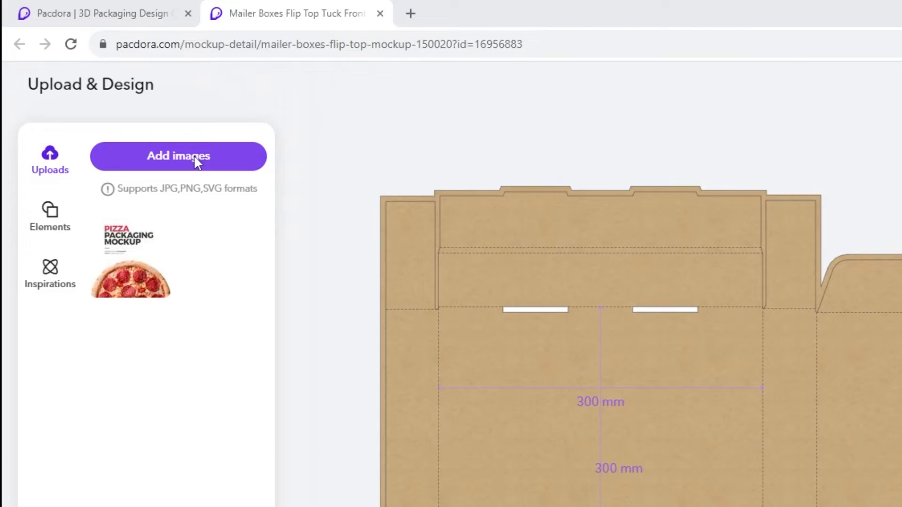
left_click(177, 156)
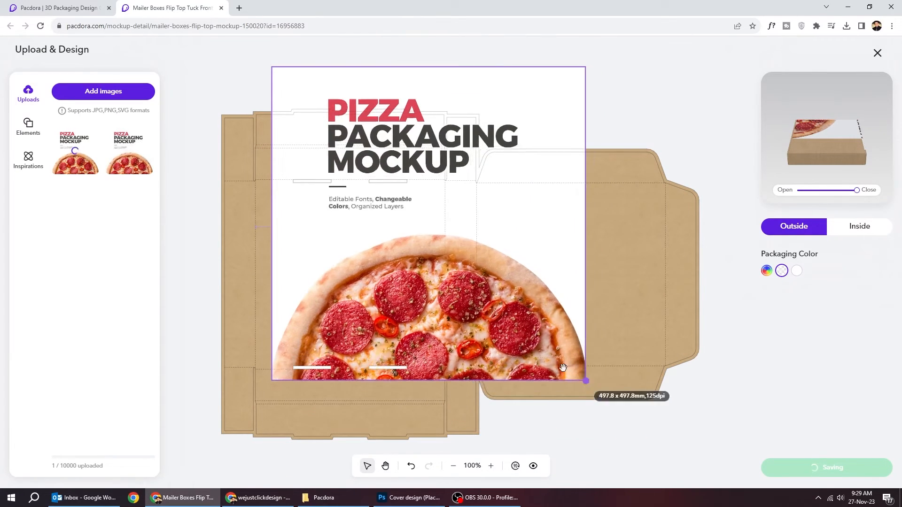
left_click_drag(585, 380, 444, 365)
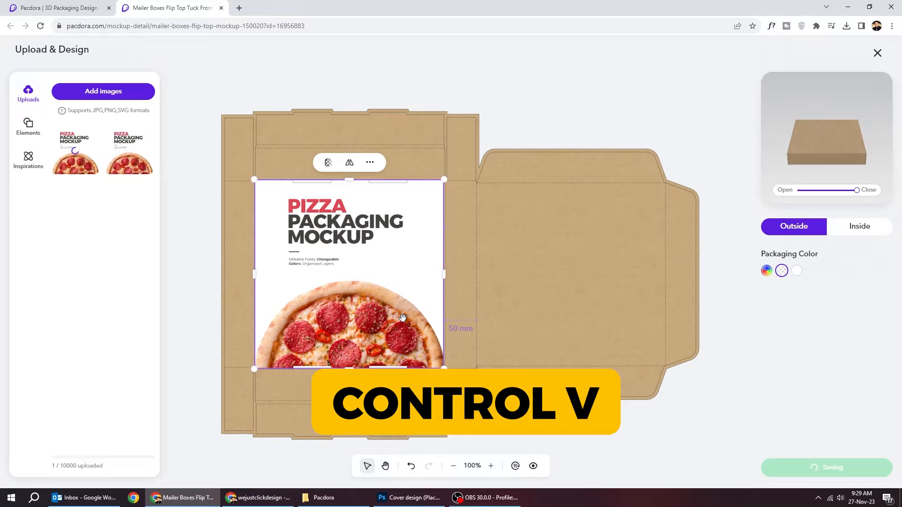
key("ctrl+v")
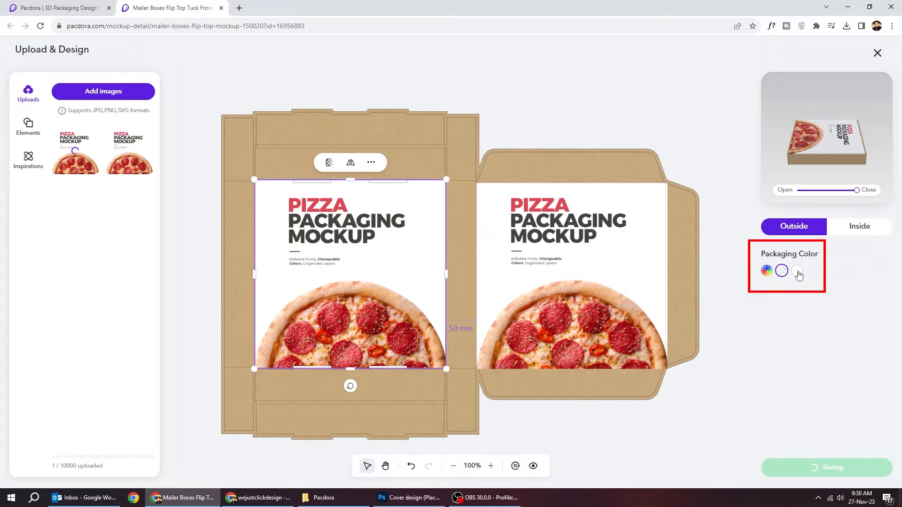
- Make the box material white and save the pizza artwork back to the 3D mockup
left_click(797, 271)
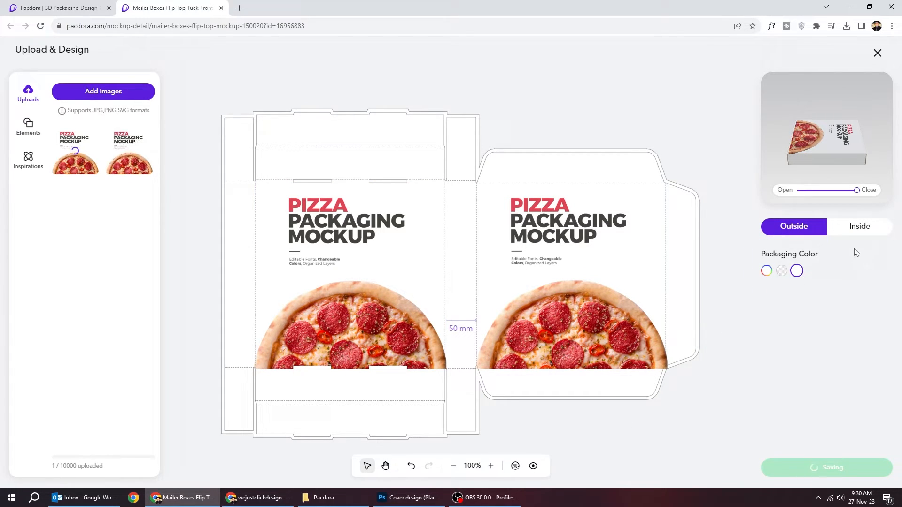
left_click(859, 226)
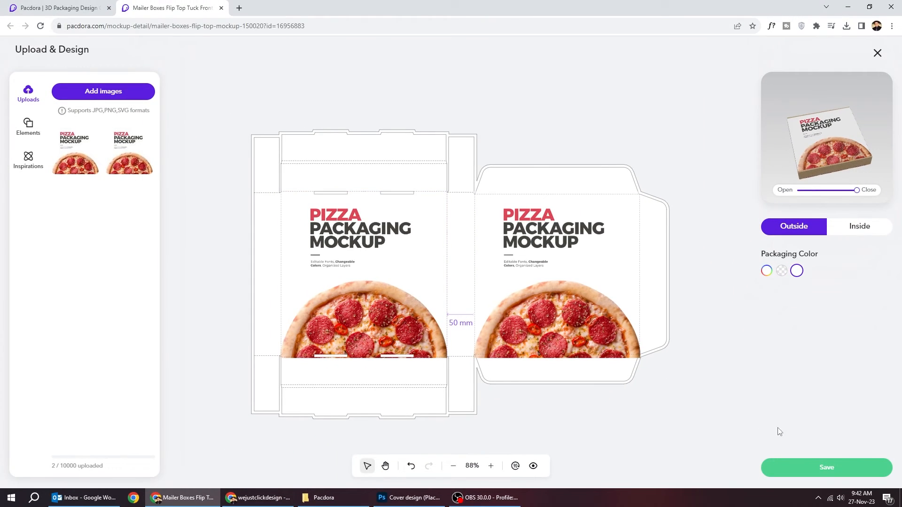
left_click(826, 467)
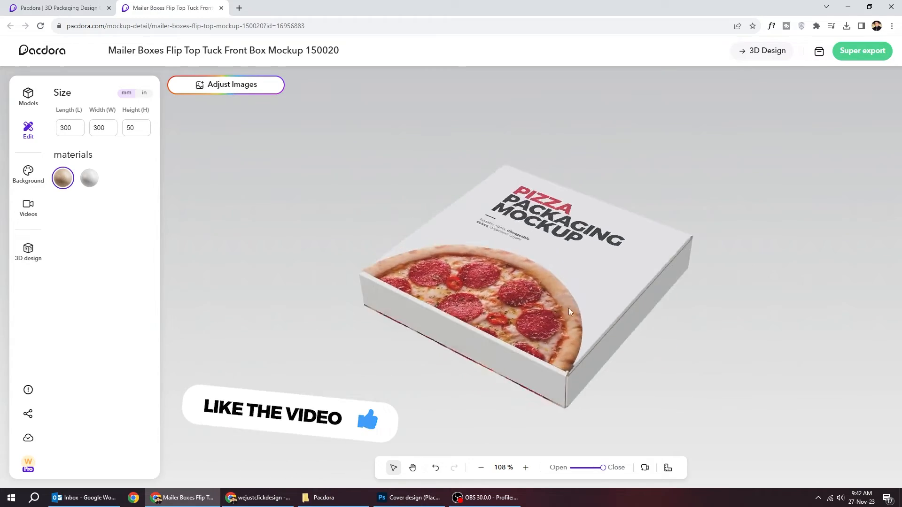
- Turn the box to a display angle and start Super export
left_click_drag(570, 311, 587, 363)
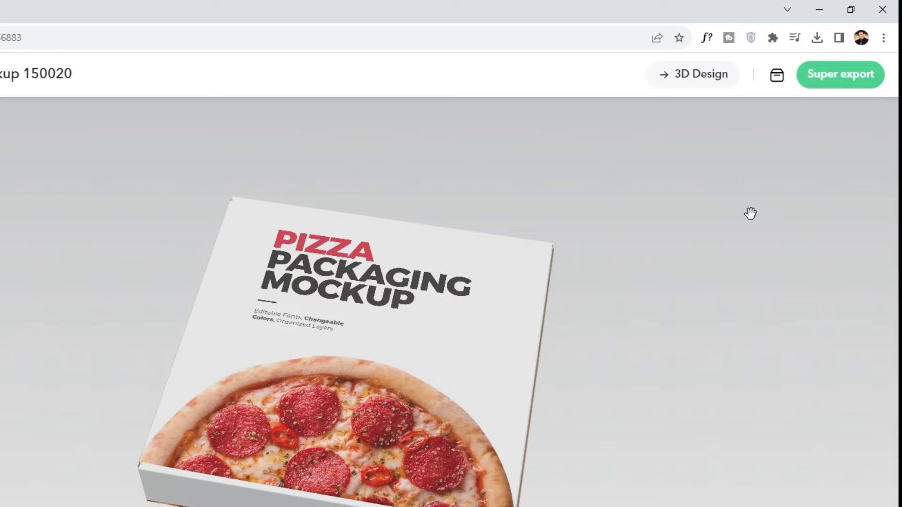
left_click(839, 74)
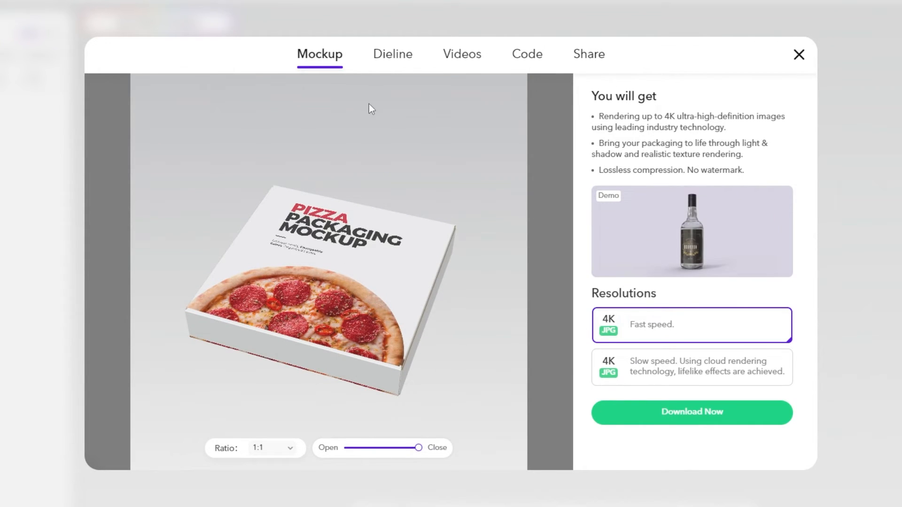
- Review the Dieline export formats, then move to the Videos export options
left_click(392, 55)
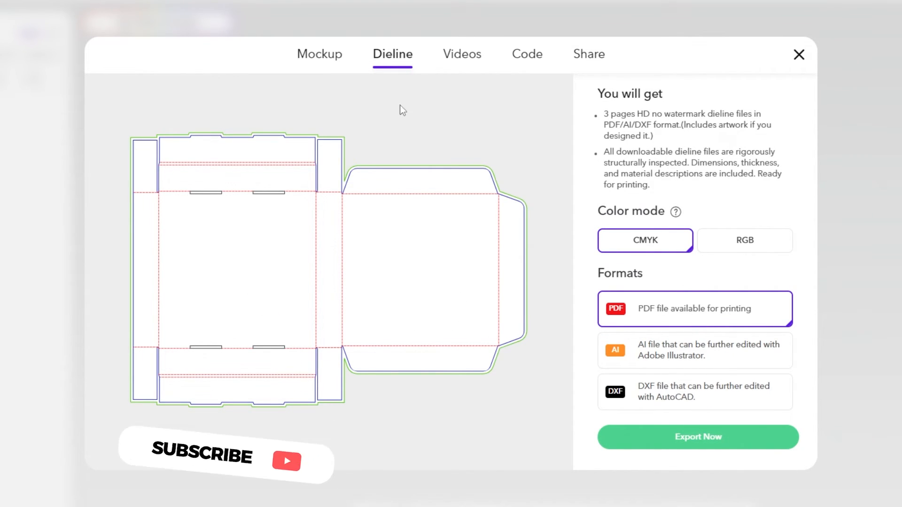
left_click(461, 55)
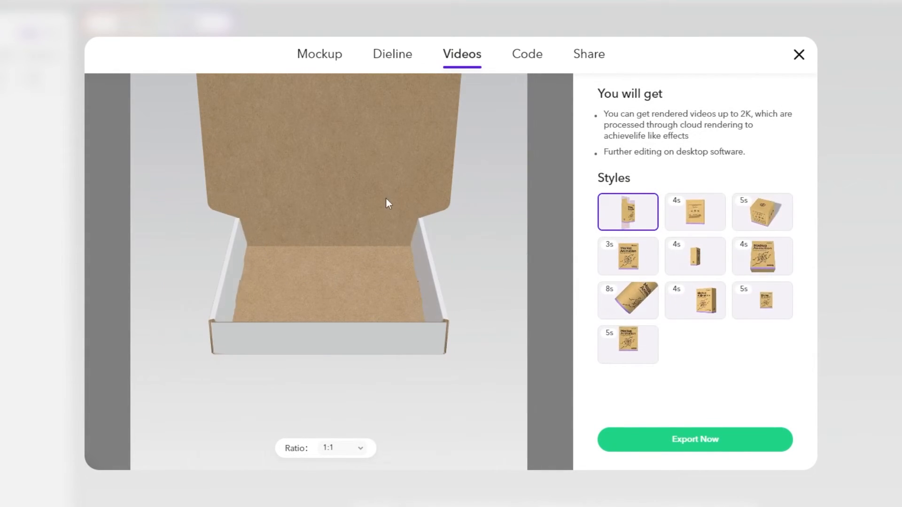
- Preview the 3- and 4-second video animation styles, including the open-lid one, then move to the Code option
left_click(695, 212)
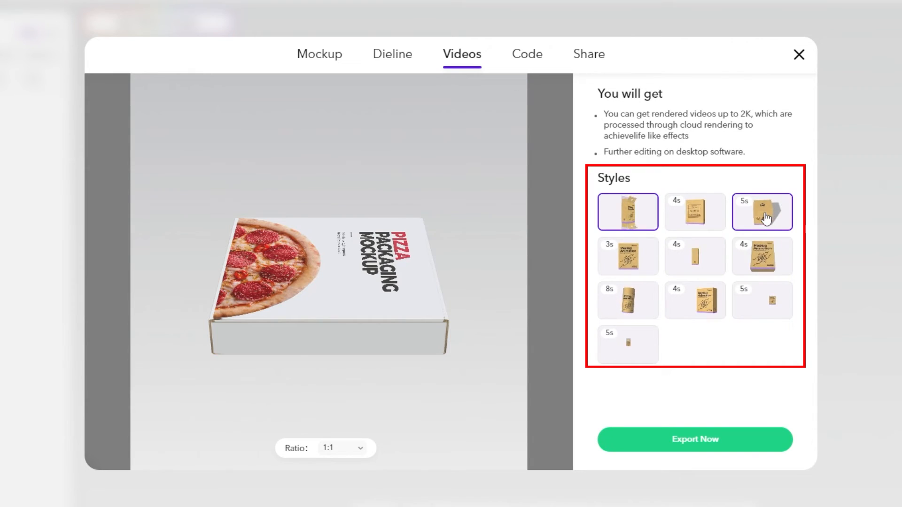
left_click(627, 255)
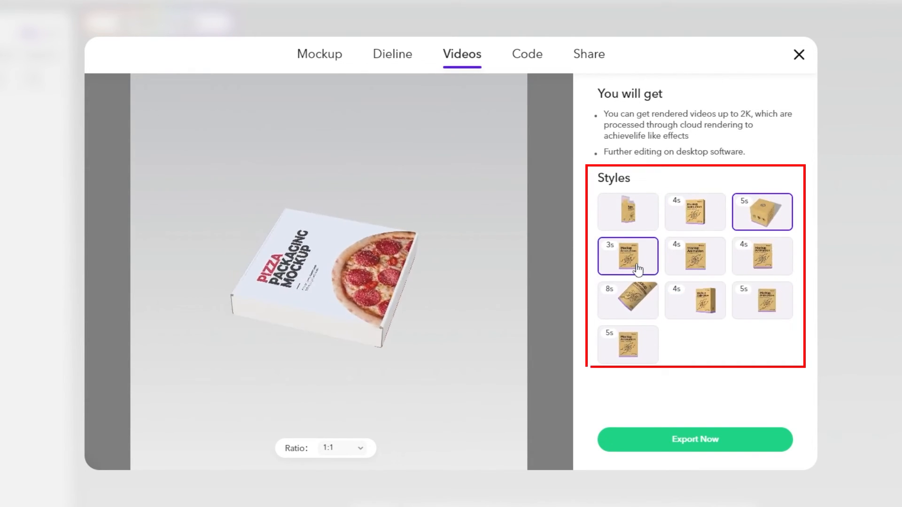
left_click(627, 256)
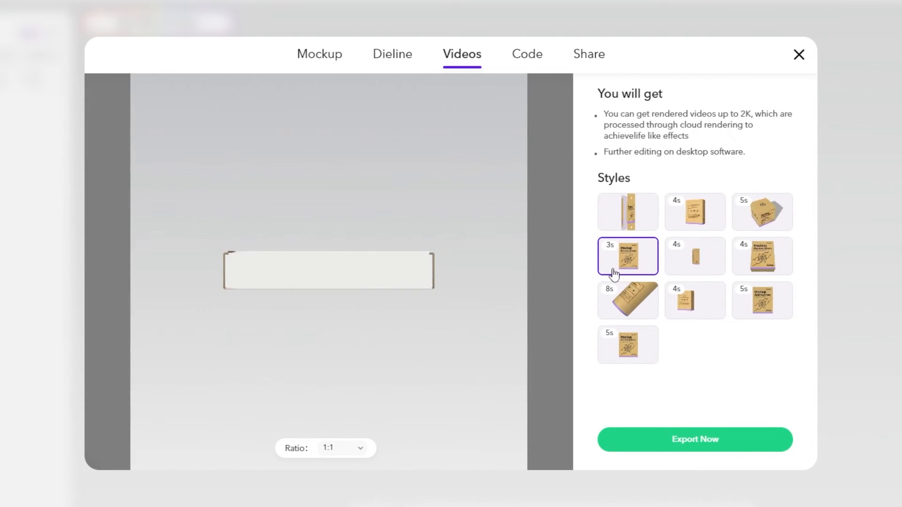
left_click(695, 256)
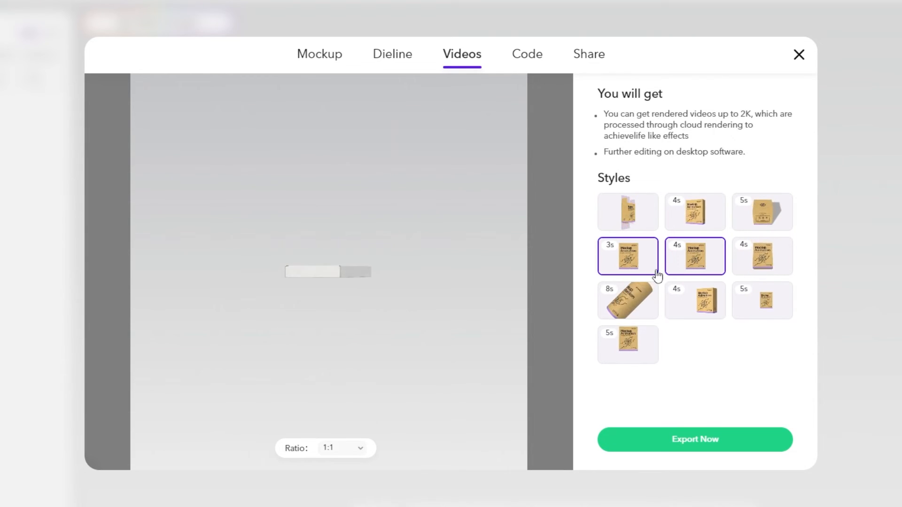
left_click(694, 256)
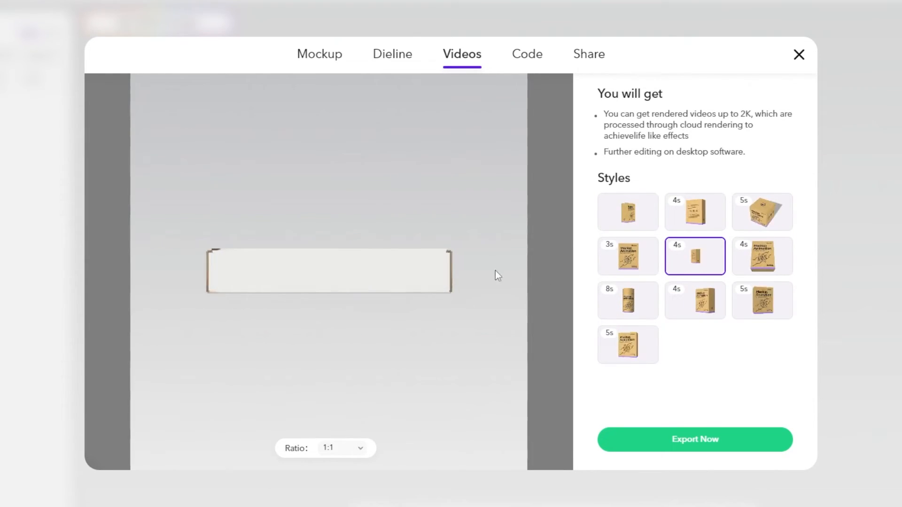
left_click(627, 212)
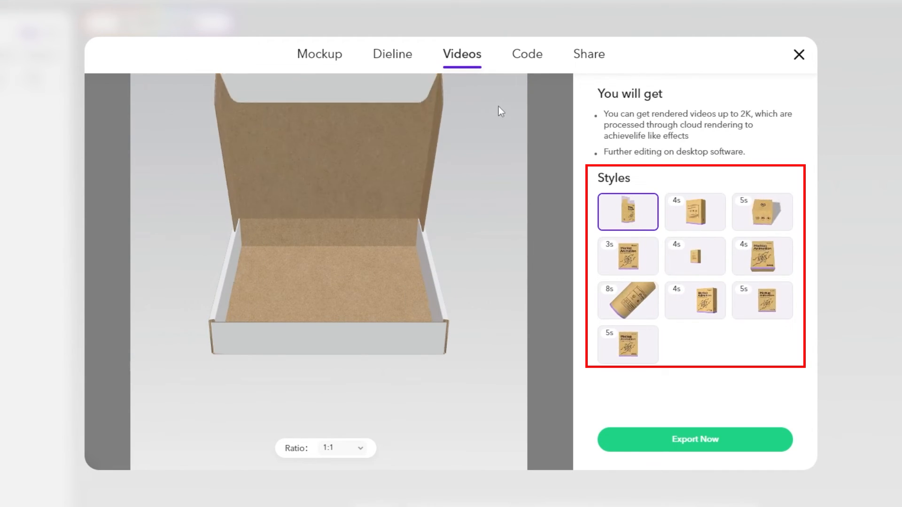
left_click(527, 55)
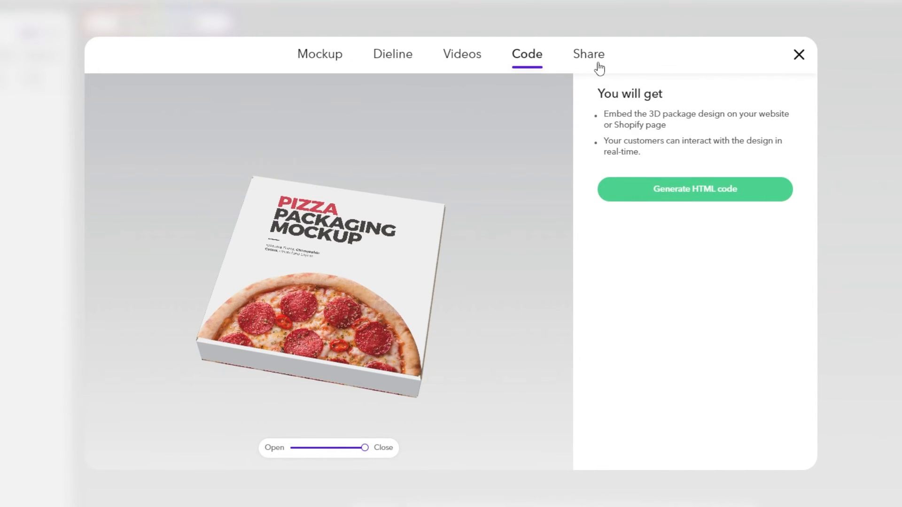
- Copy the mockup's share link, download the 4K JPG render, and open it from the downloads folder
left_click(589, 55)
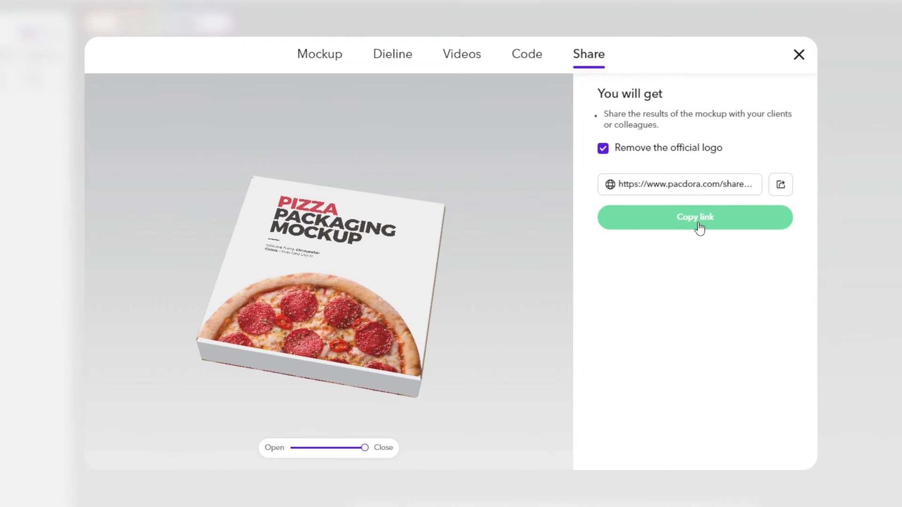
left_click(319, 55)
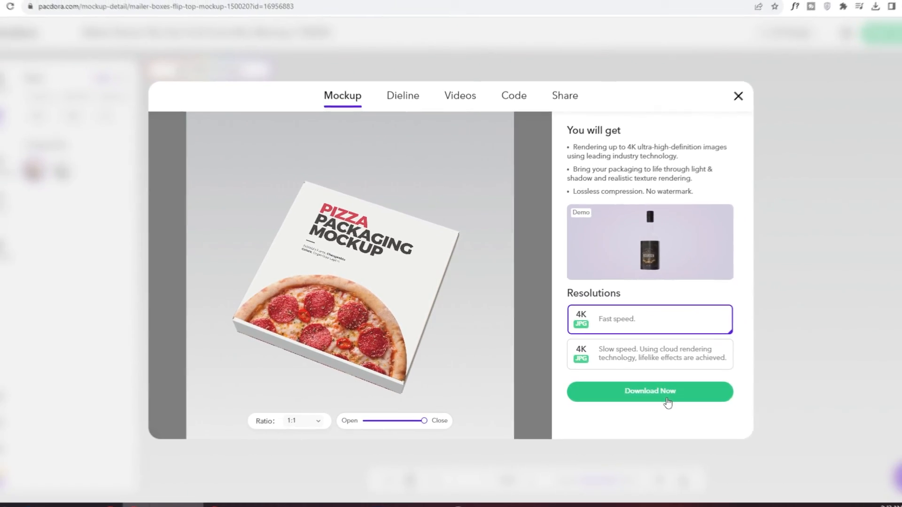
left_click(649, 392)
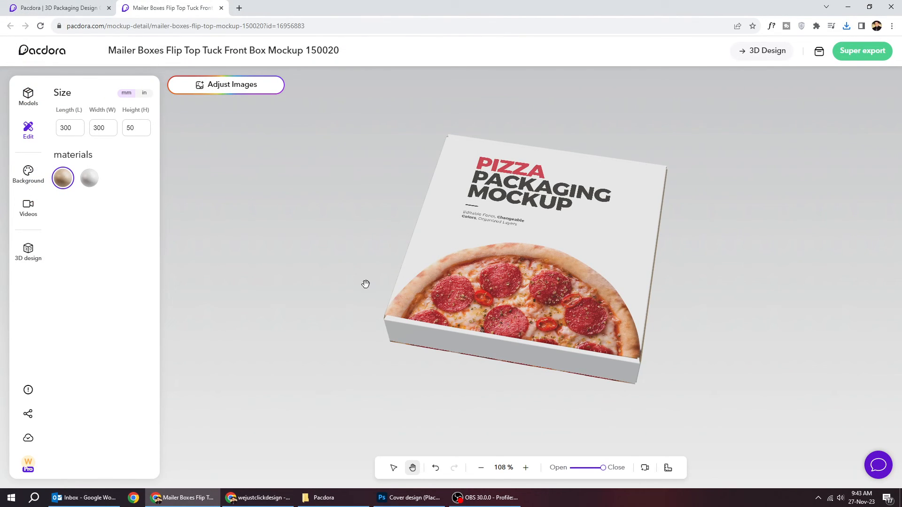
left_click(323, 498)
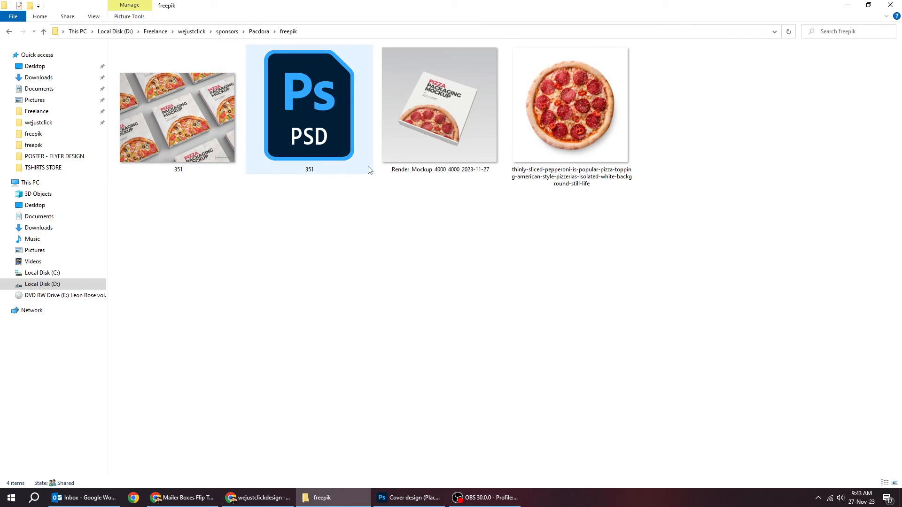
double_click(440, 104)
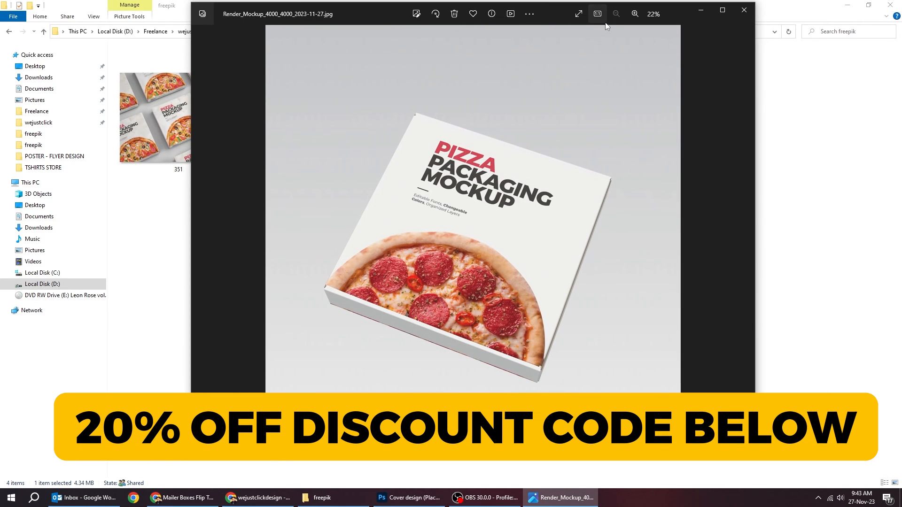